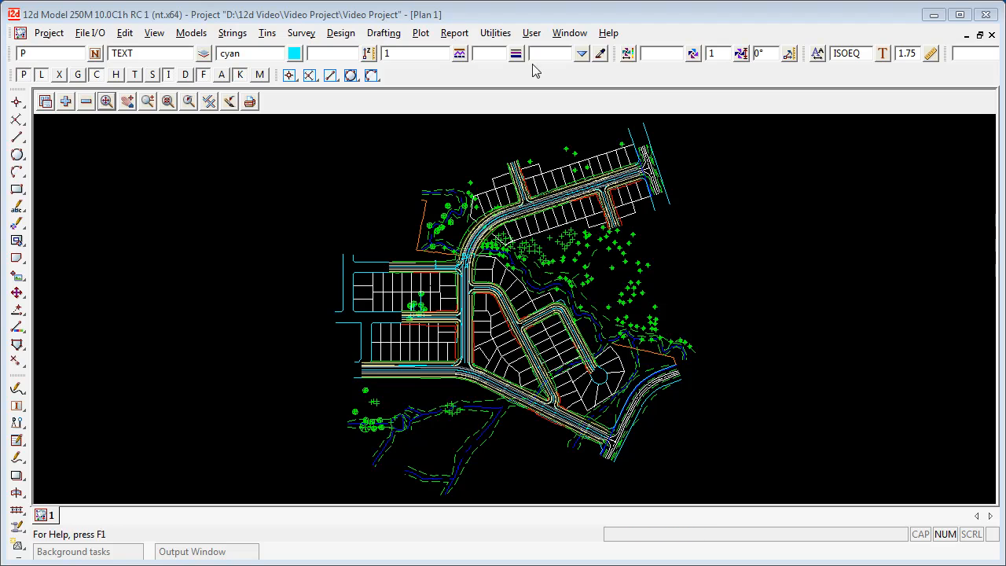
- Open the XY zoom - get panel from User > EXDS > Zoom
{"action": "left_click", "coordinate": [531, 32]}
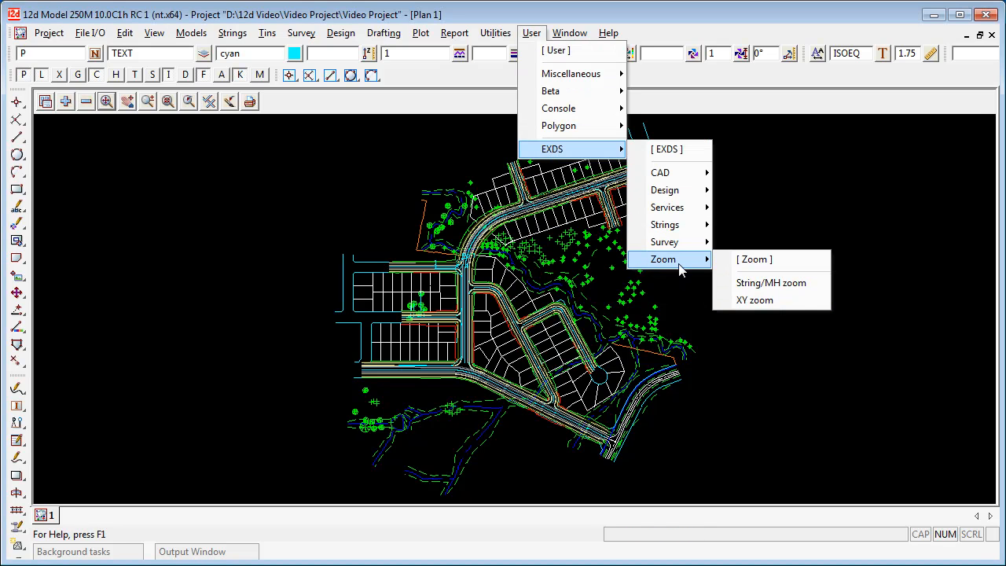
{"action": "left_click", "coordinate": [754, 300]}
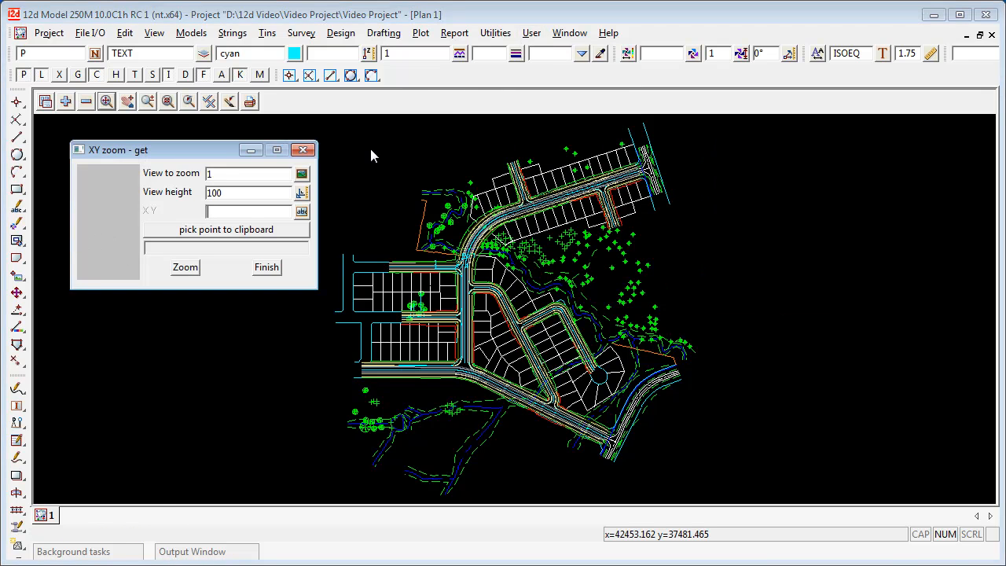
{"action": "left_click", "coordinate": [248, 211]}
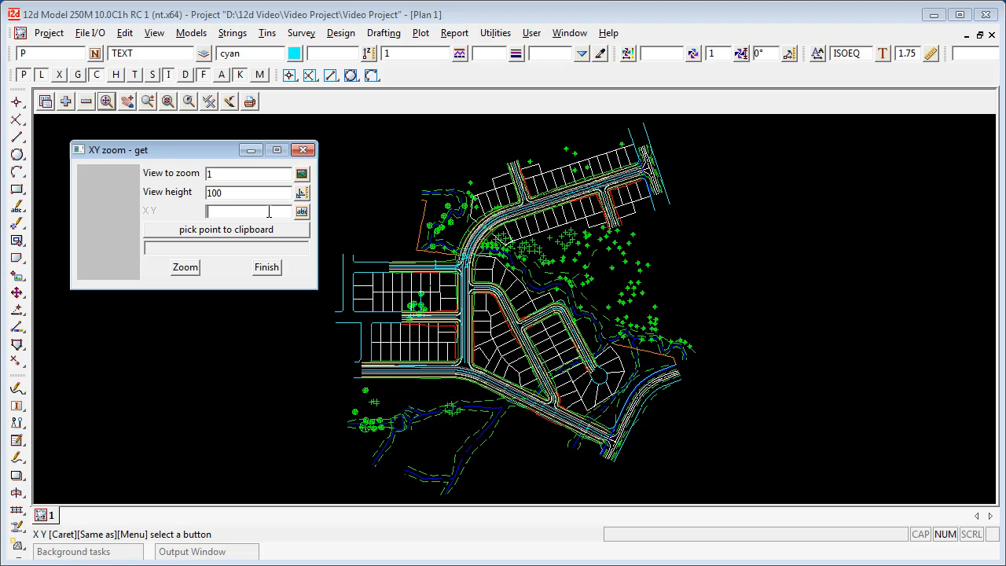
{"action": "type", "text": "42900"}
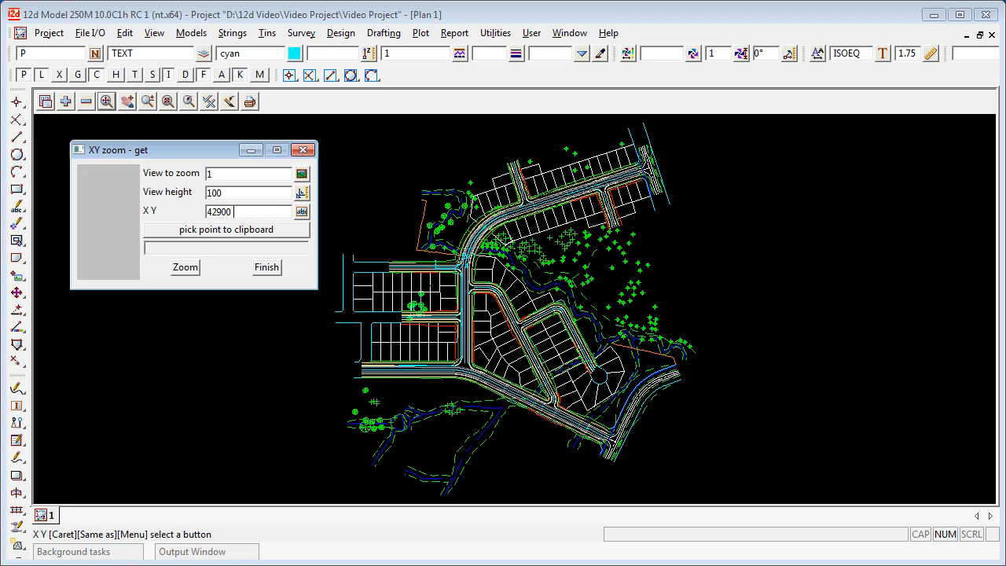
{"action": "type", "text": "37200"}
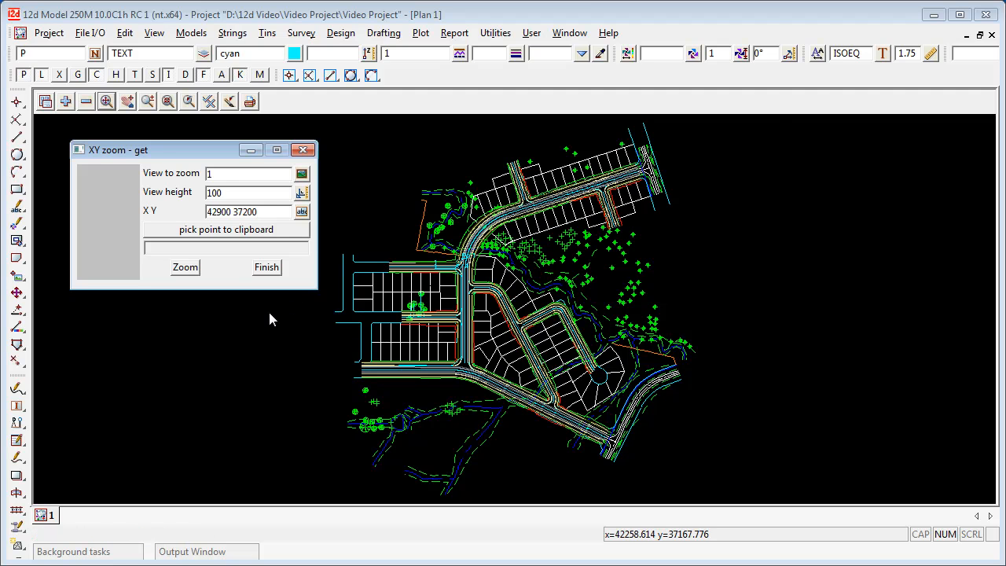
{"action": "left_click", "coordinate": [185, 267]}
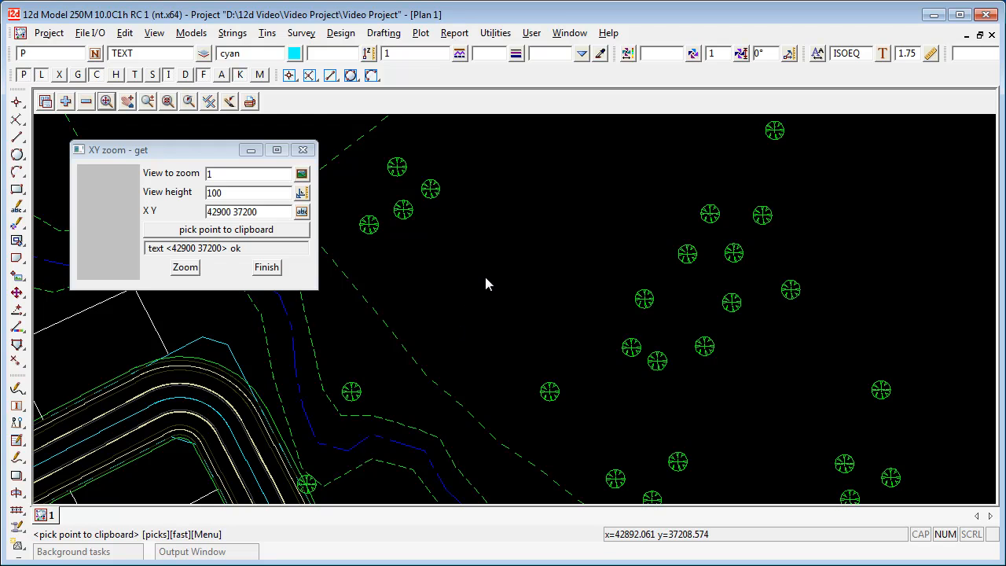
{"action": "mouse_move", "coordinate": [491, 293]}
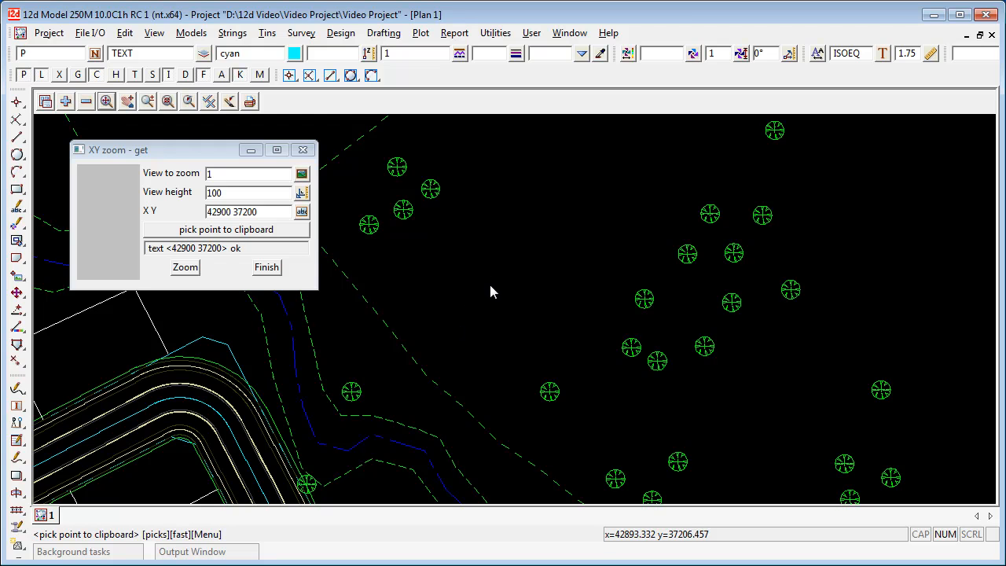
{"action": "mouse_move", "coordinate": [493, 286]}
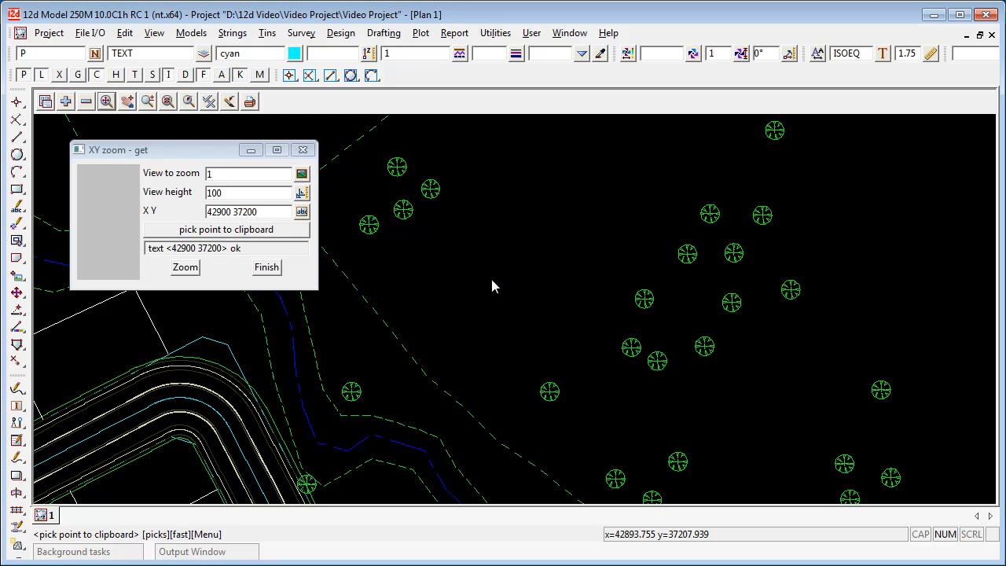
{"action": "mouse_move", "coordinate": [495, 282]}
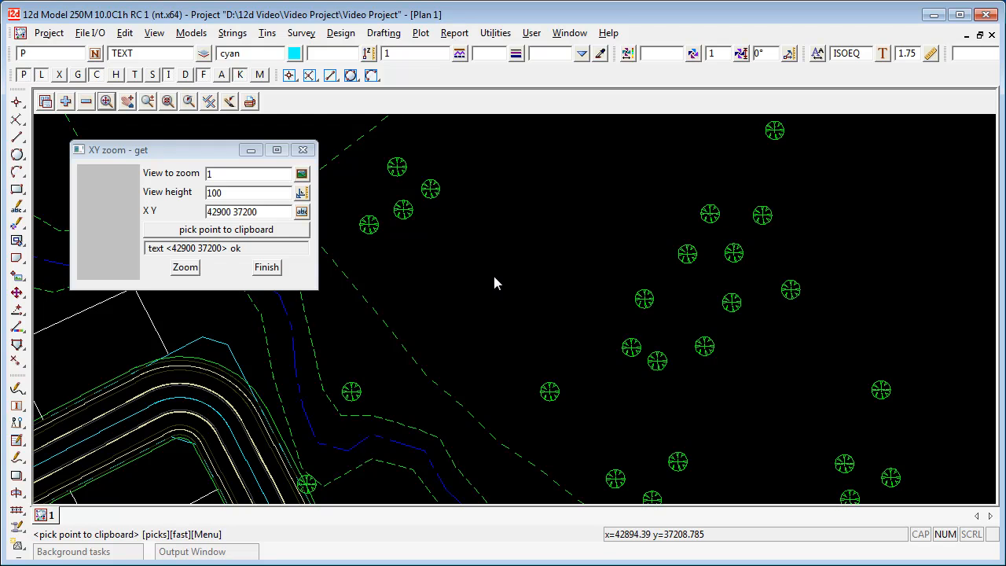
{"action": "mouse_move", "coordinate": [495, 312]}
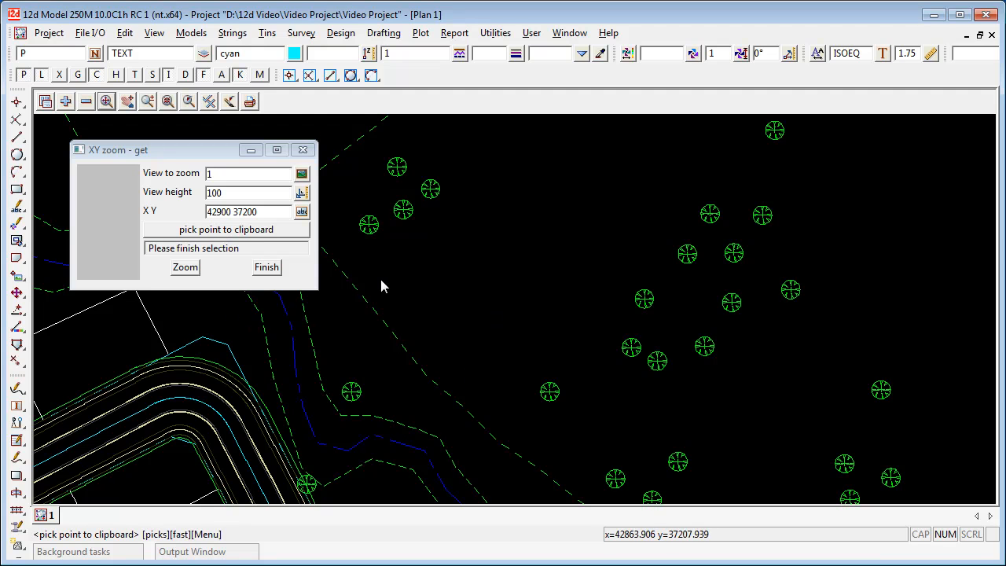
{"action": "left_click", "coordinate": [403, 210]}
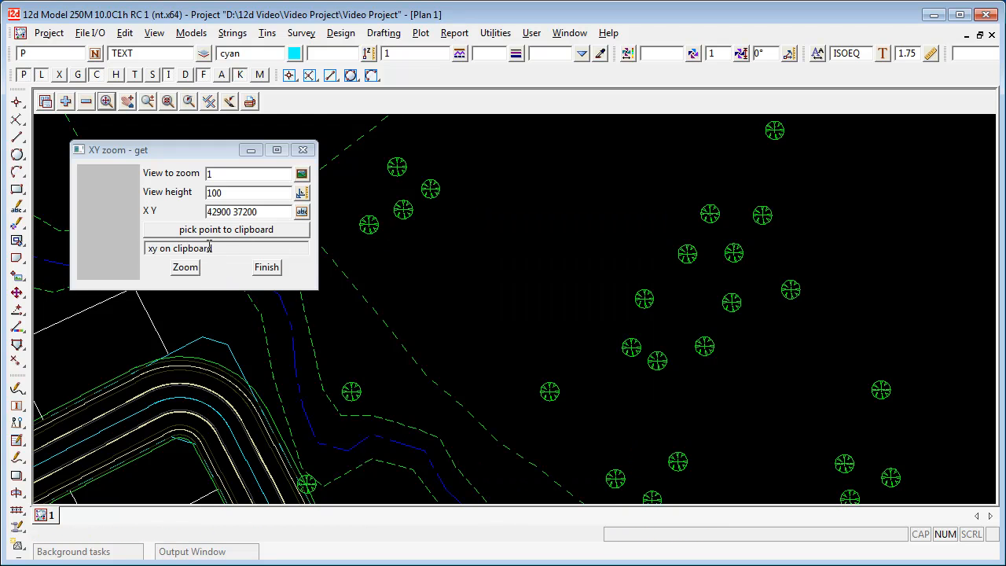
{"action": "mouse_move", "coordinate": [277, 314]}
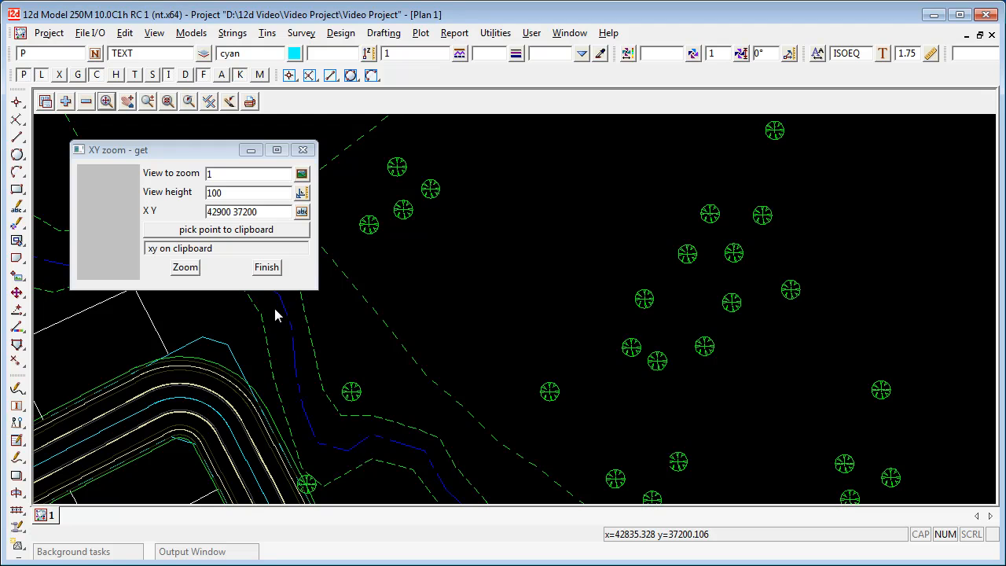
- Clear the XY field and zoom the plan view to the clipboard point
{"action": "triple_click", "coordinate": [249, 211]}
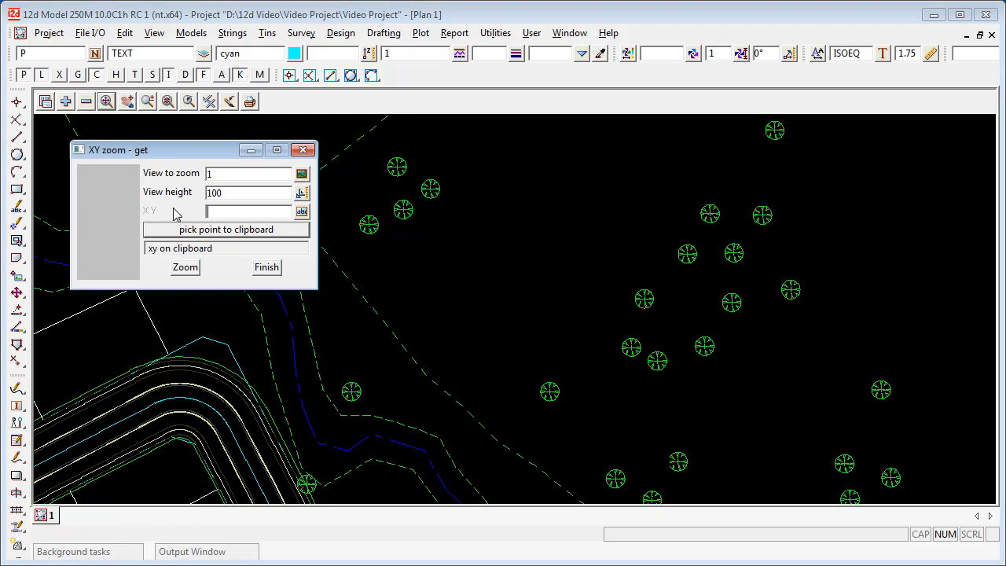
{"action": "left_click", "coordinate": [185, 267]}
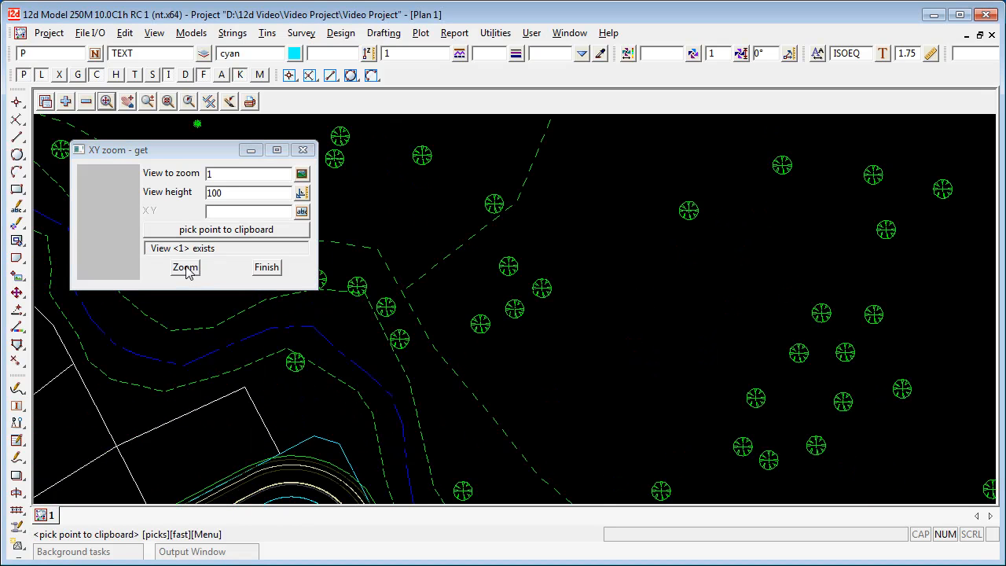